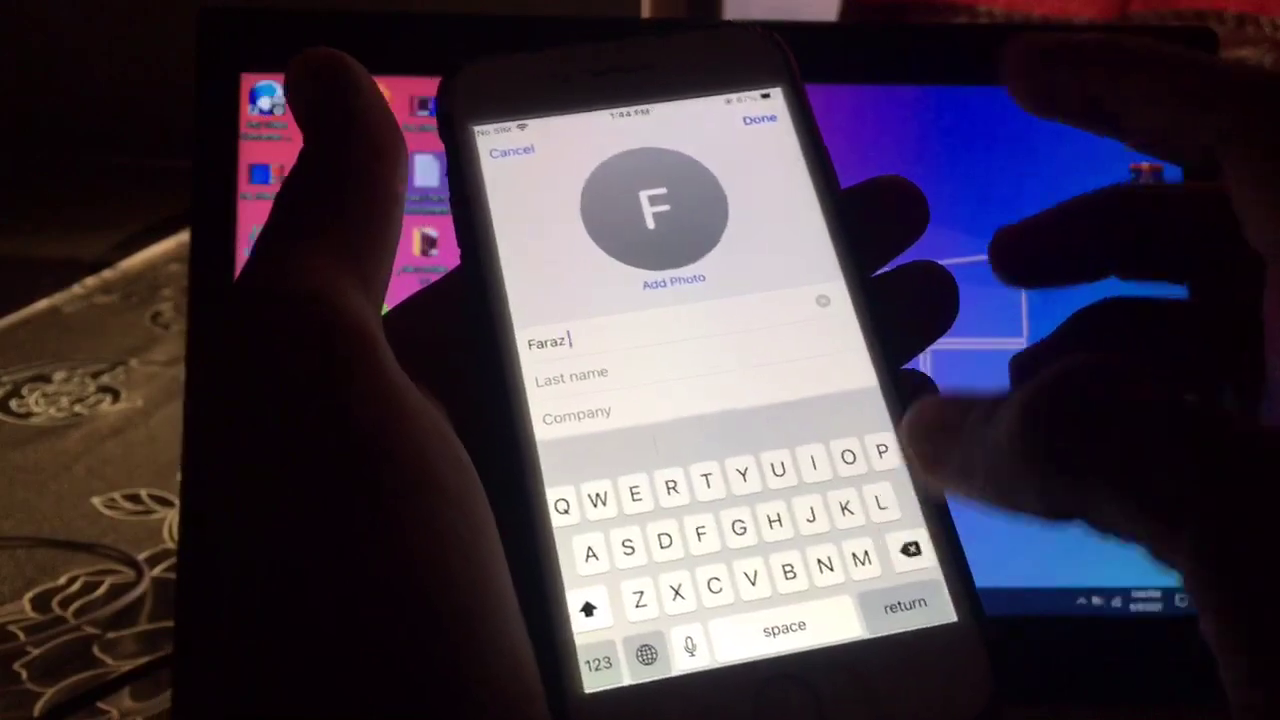
Step: Save the contact as 'Faraz' with the emoji removed, returning to its detail view
click(760, 120)
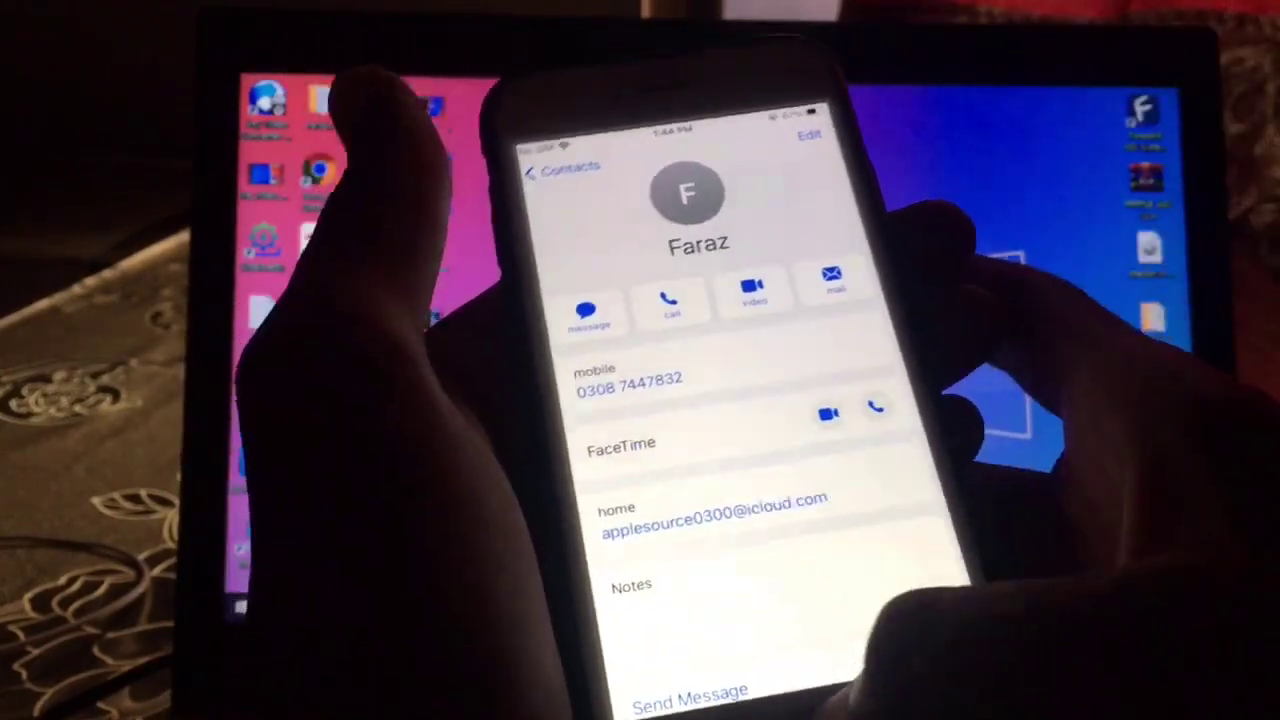